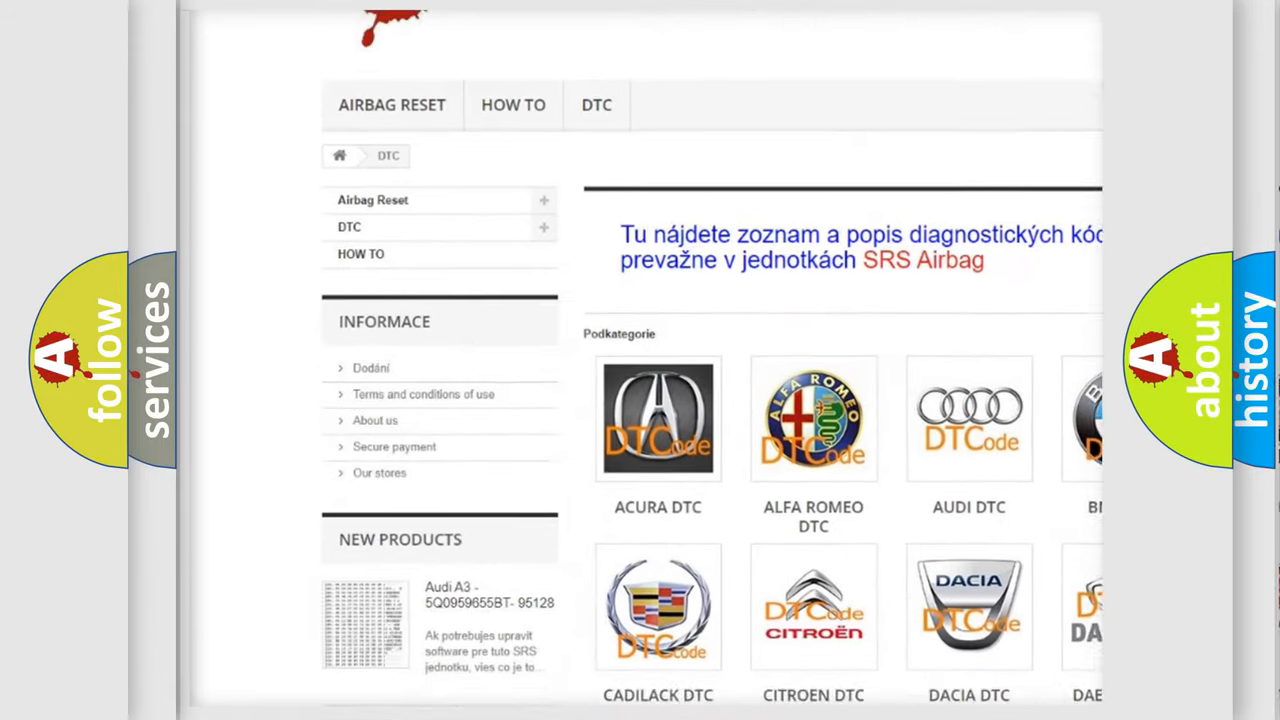
scroll(down, 3)
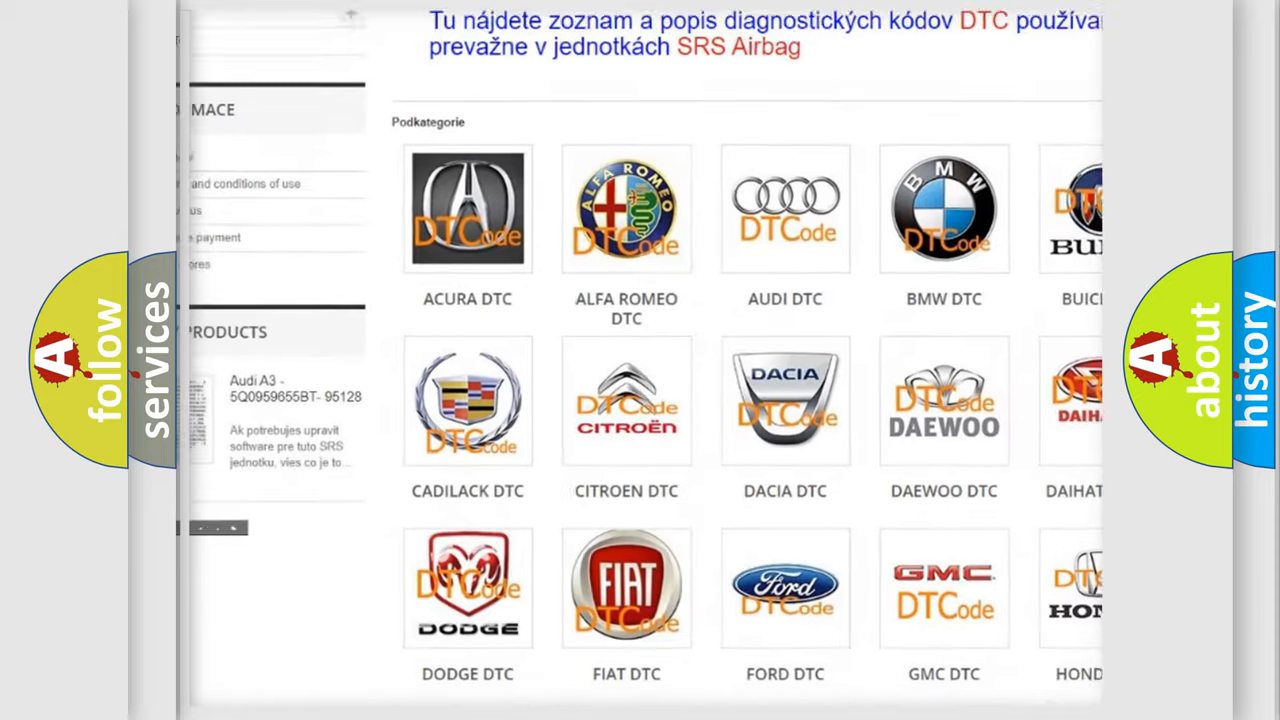
scroll(down, 3)
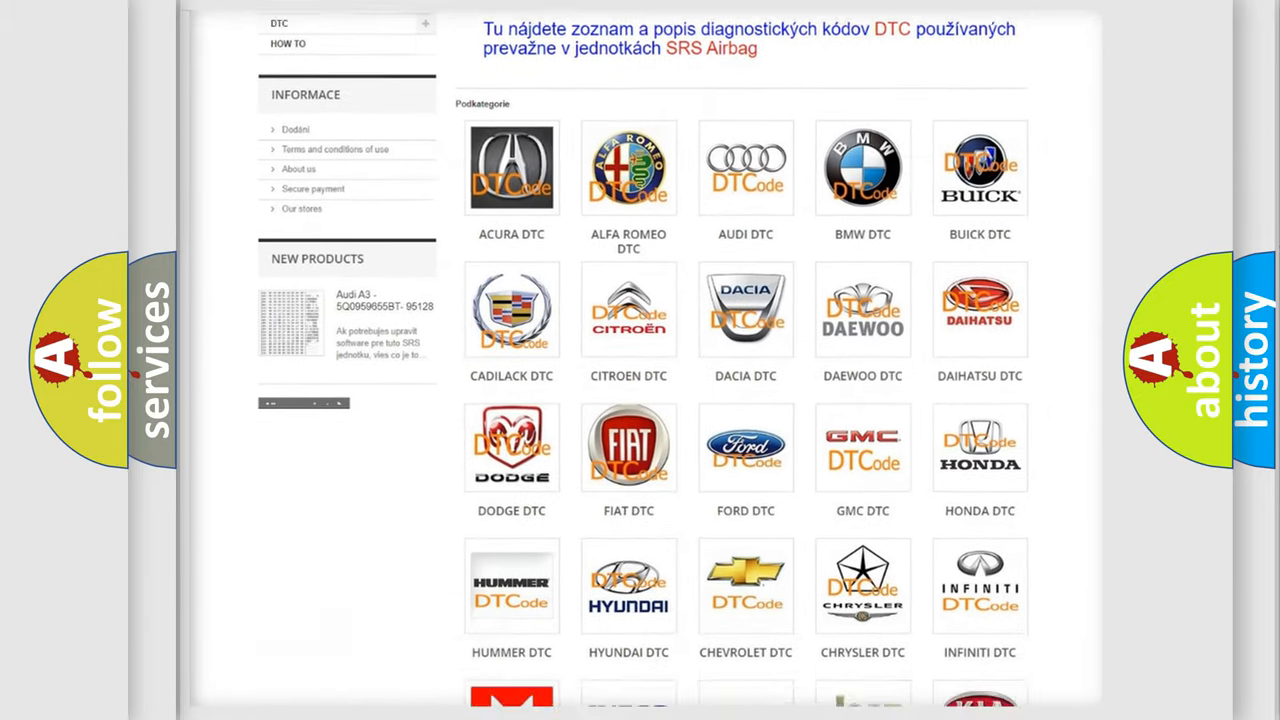
scroll(down, 3)
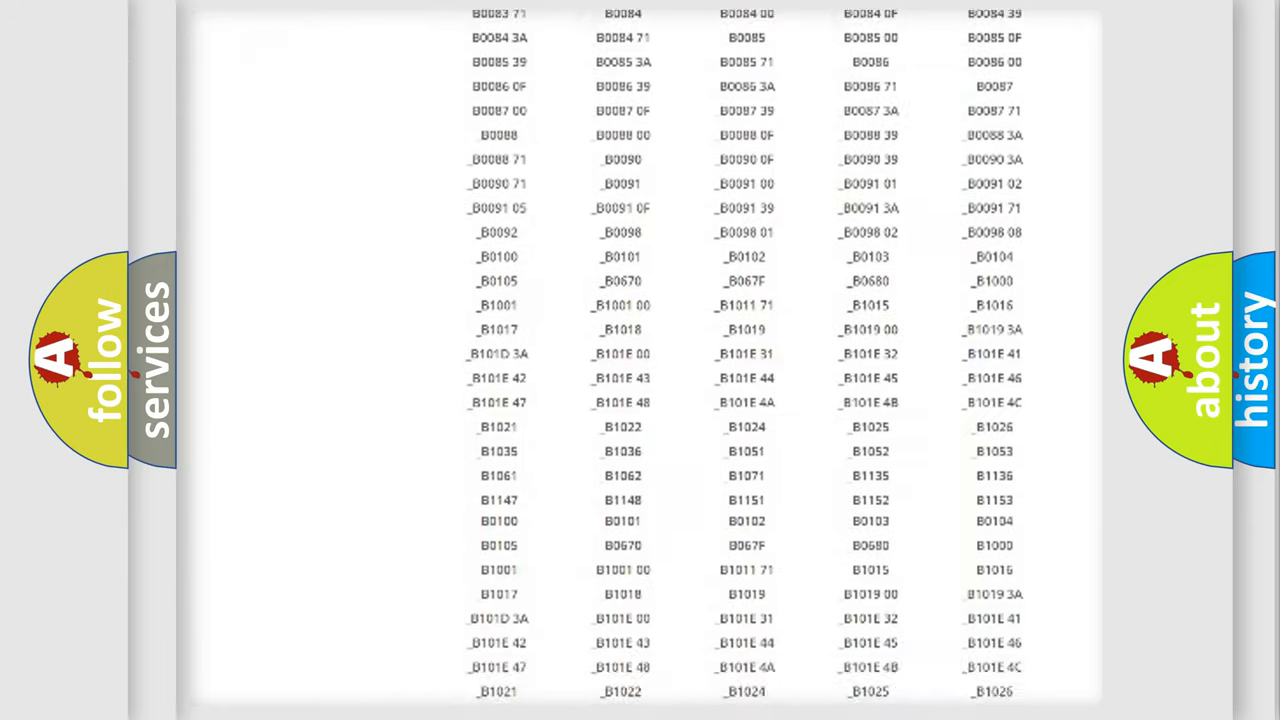
scroll(down, 3)
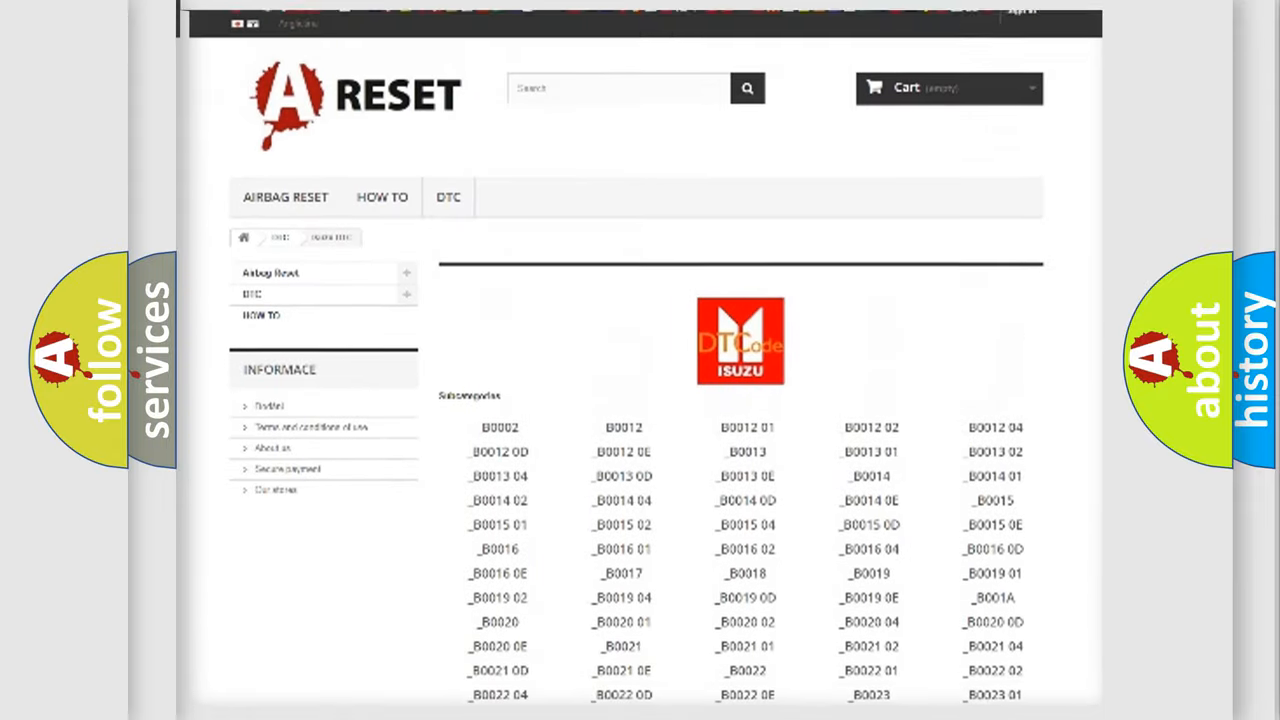
scroll(up, 3)
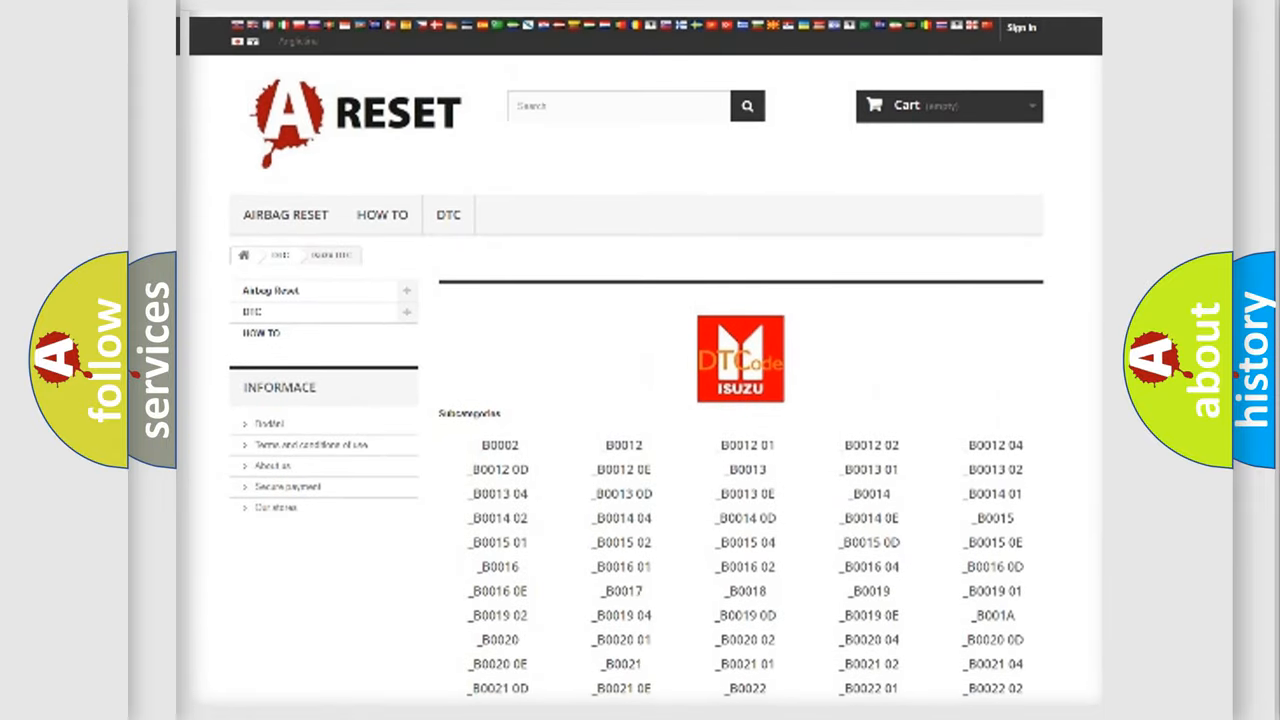